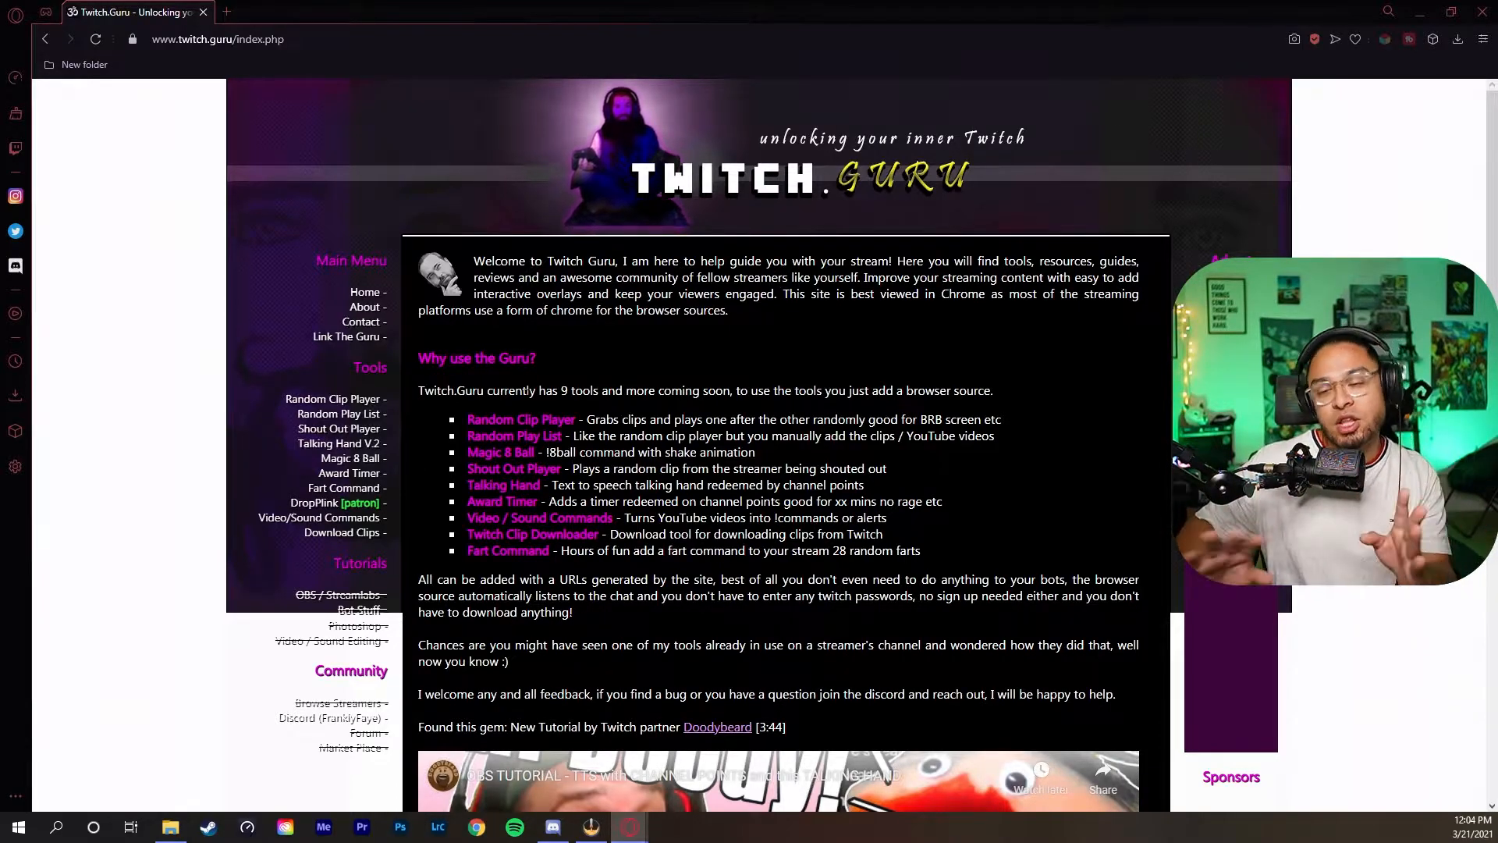
Step: Open the Shout Out Player and fill in the Twitch username from the autocomplete suggestion
left_click(339, 427)
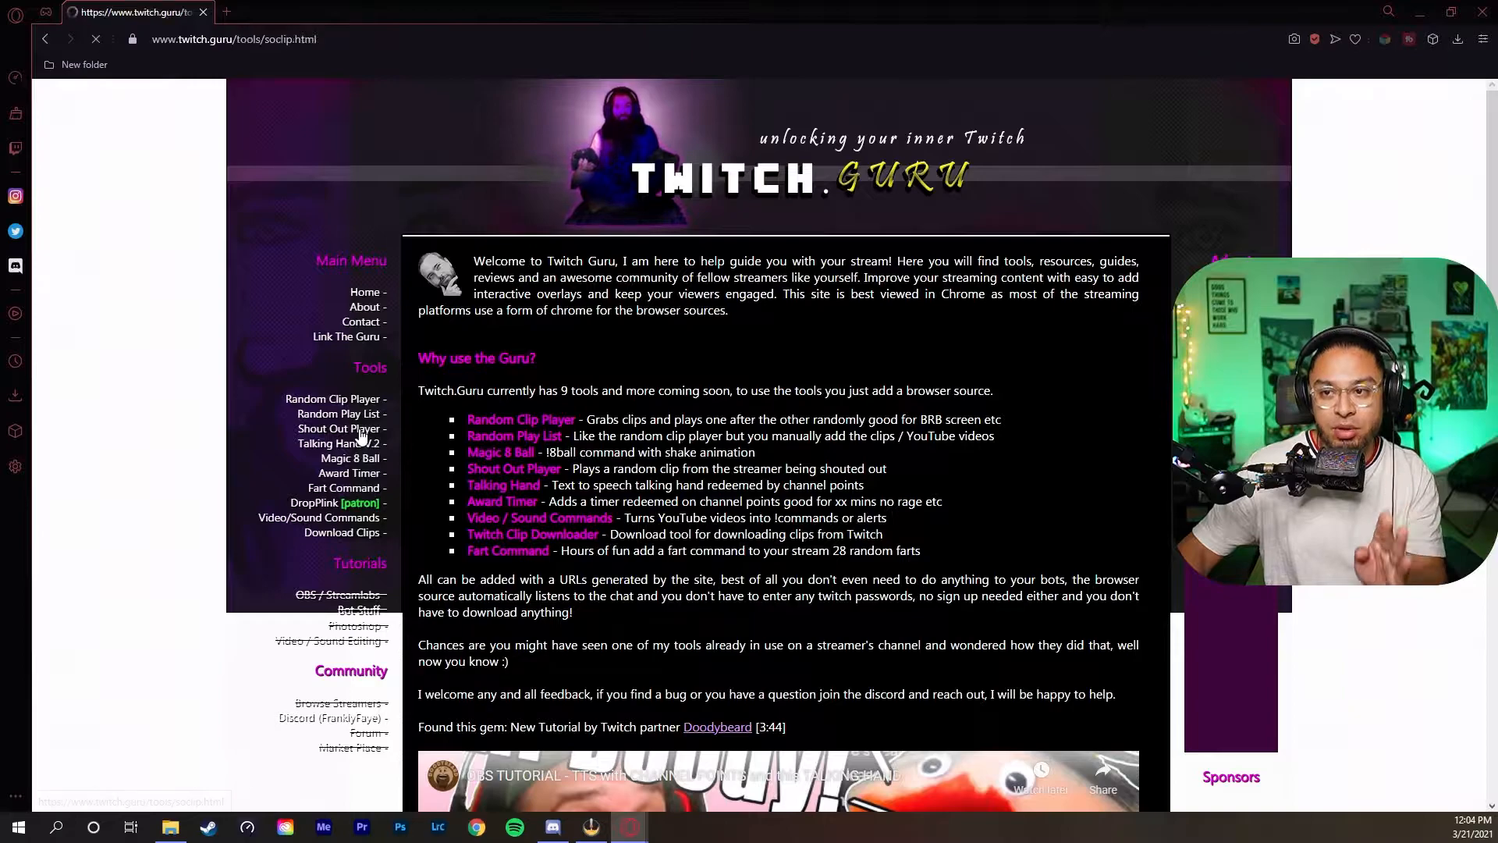
left_click(340, 427)
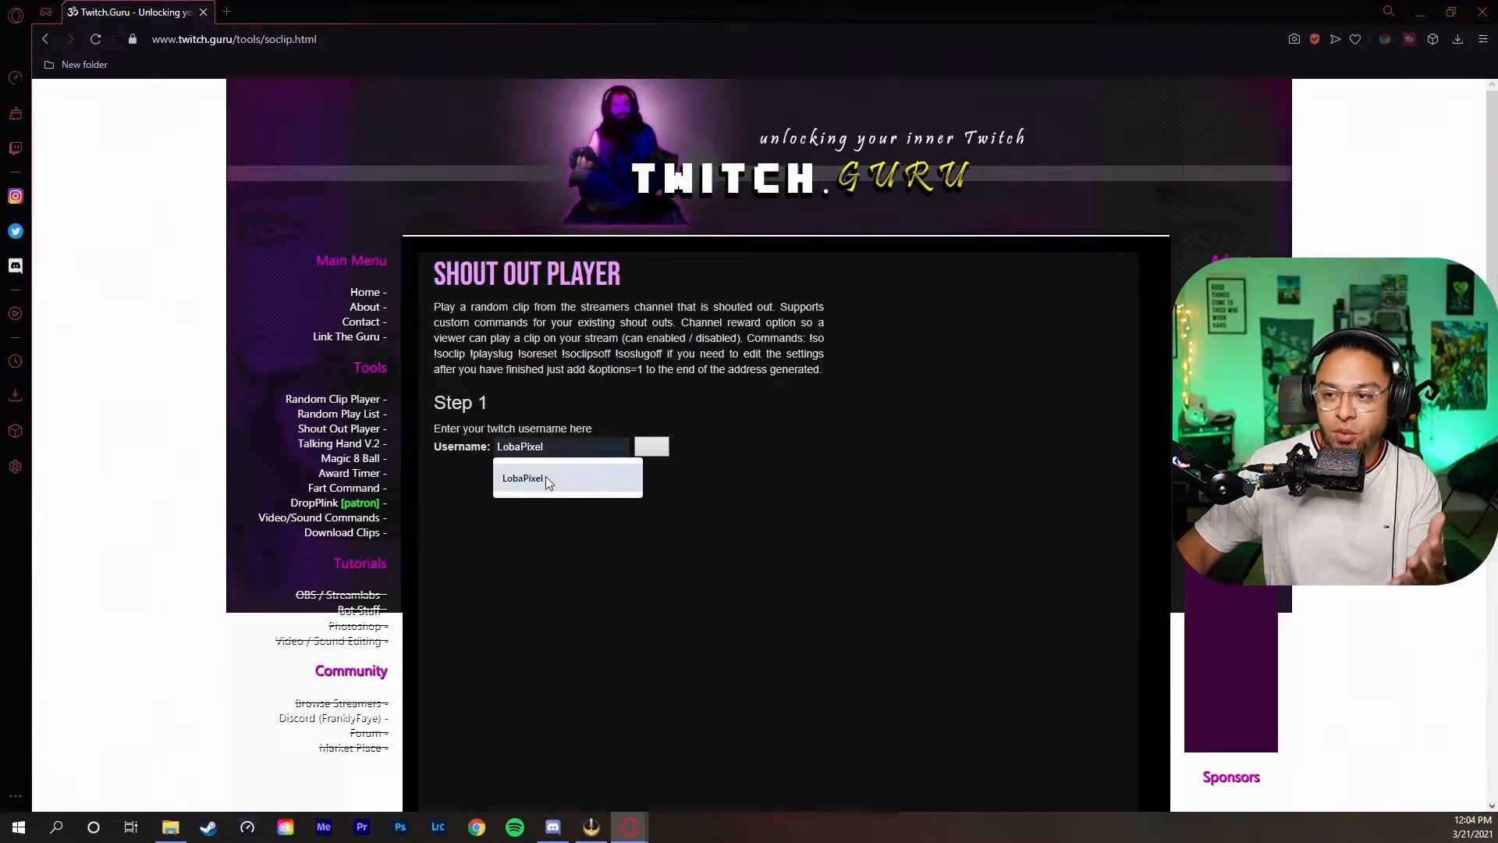
left_click(521, 478)
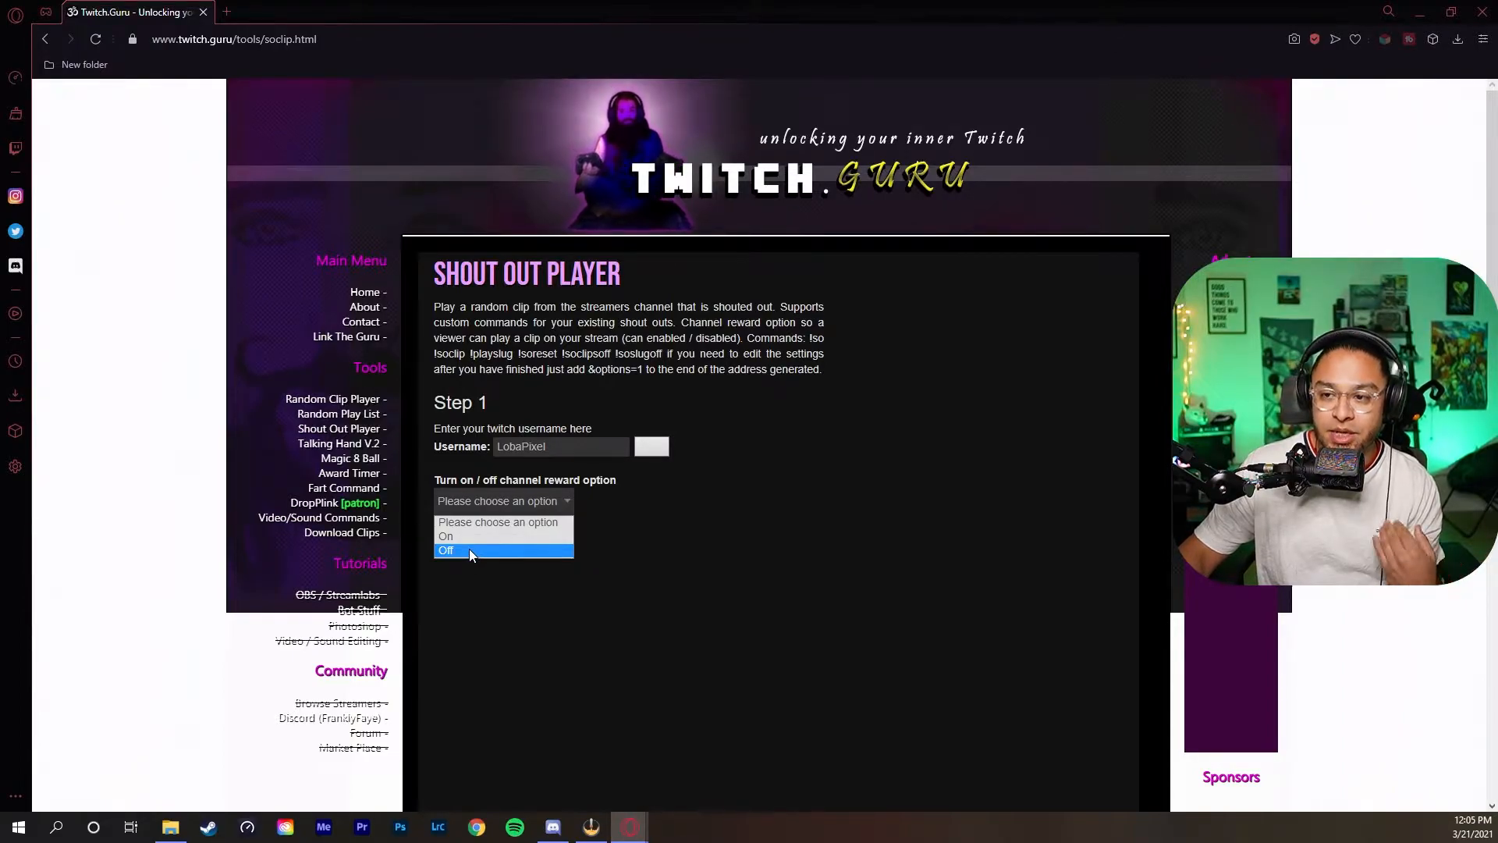
Step: Set channel reward to Off and maximum clip duration to 15
left_click(445, 551)
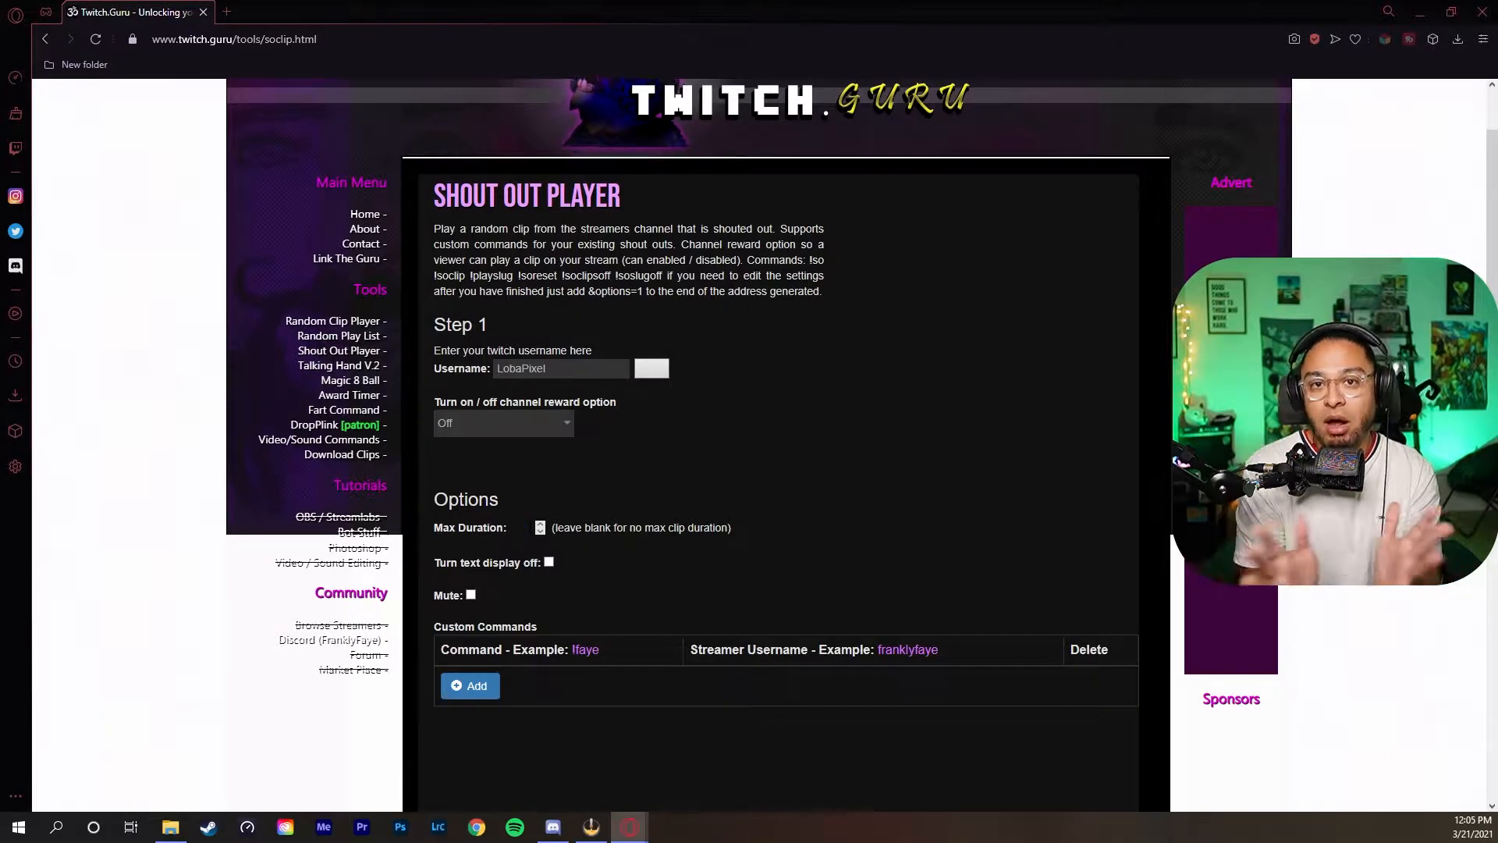
left_click(517, 528)
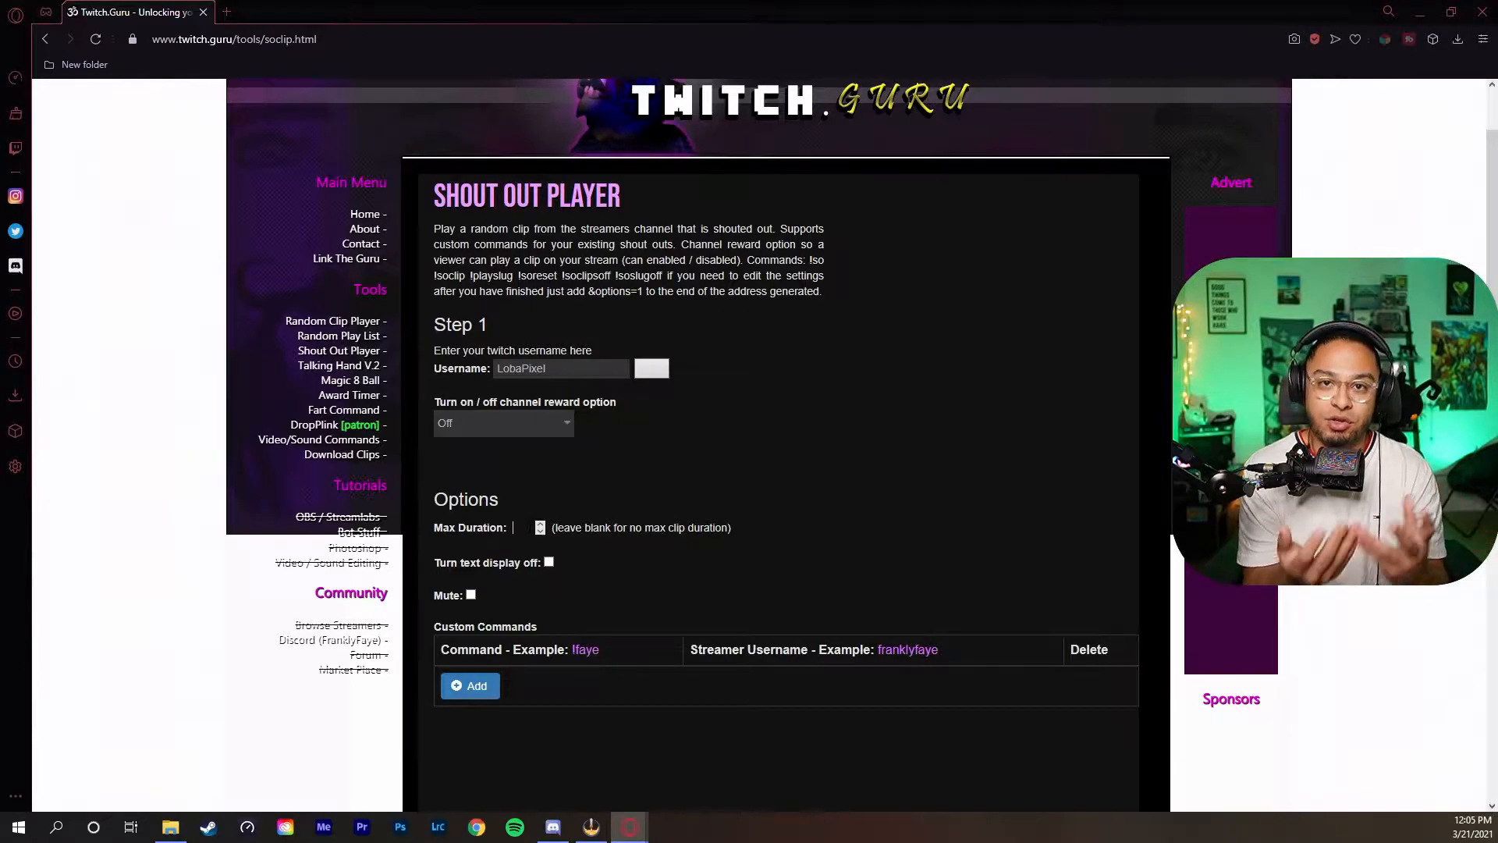
type("15")
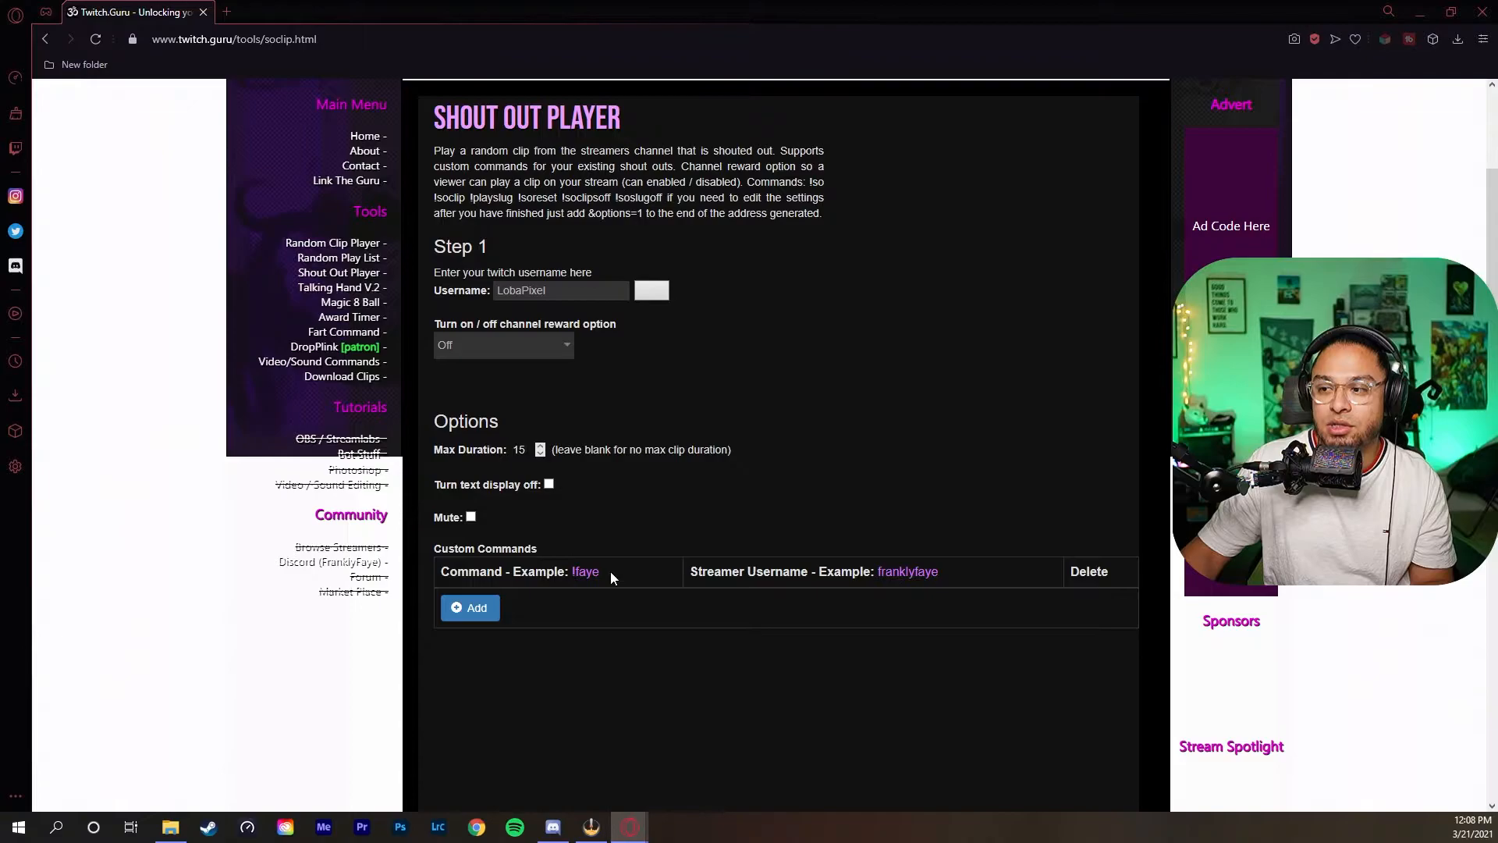
Step: Add a custom command row '!so' and generate the browser source URL
left_click(469, 607)
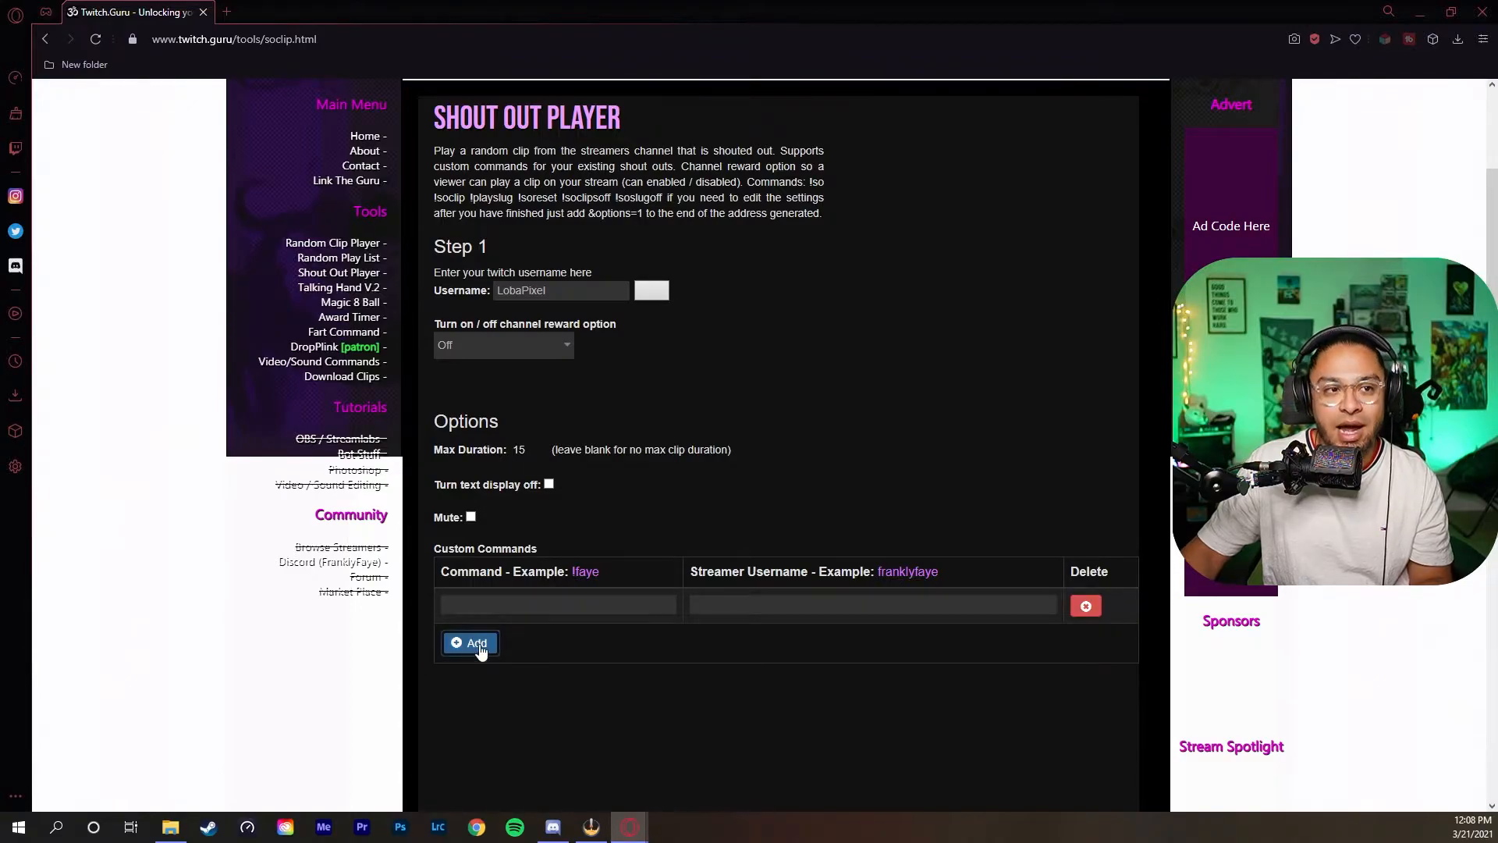
left_click(557, 604)
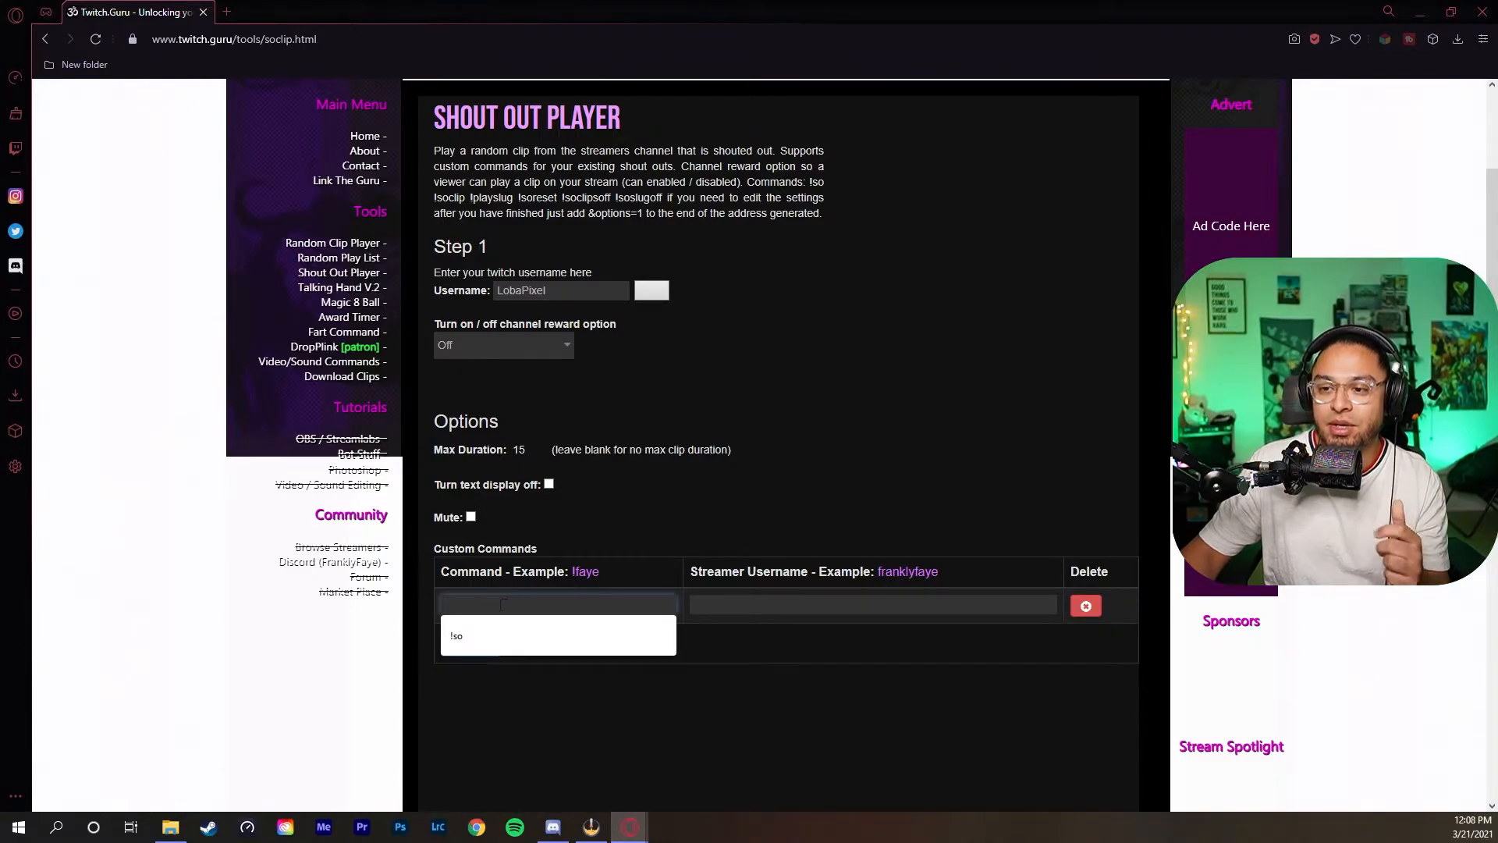
type("!so")
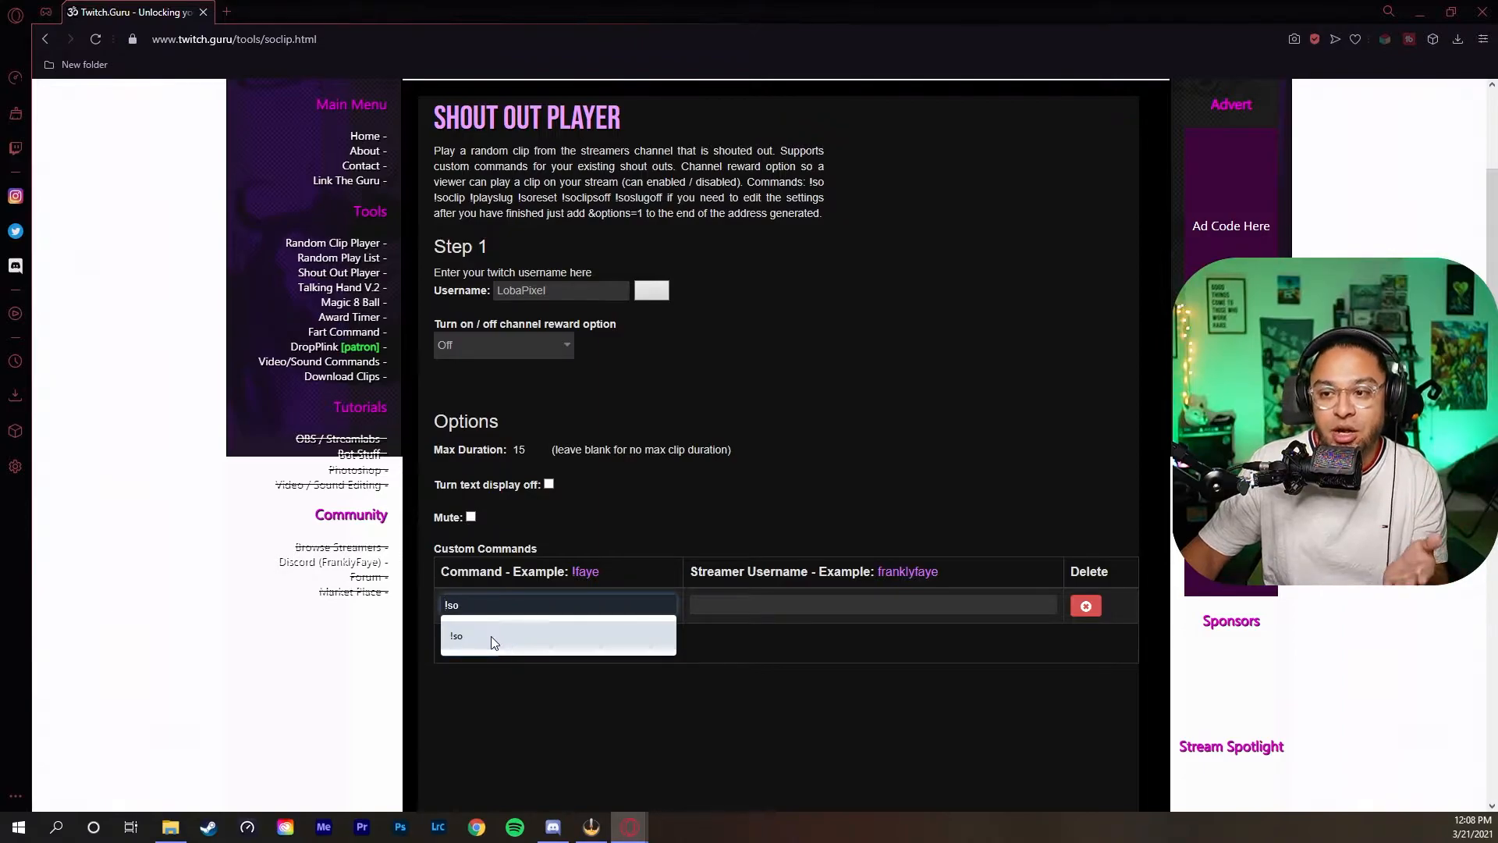
left_click(457, 636)
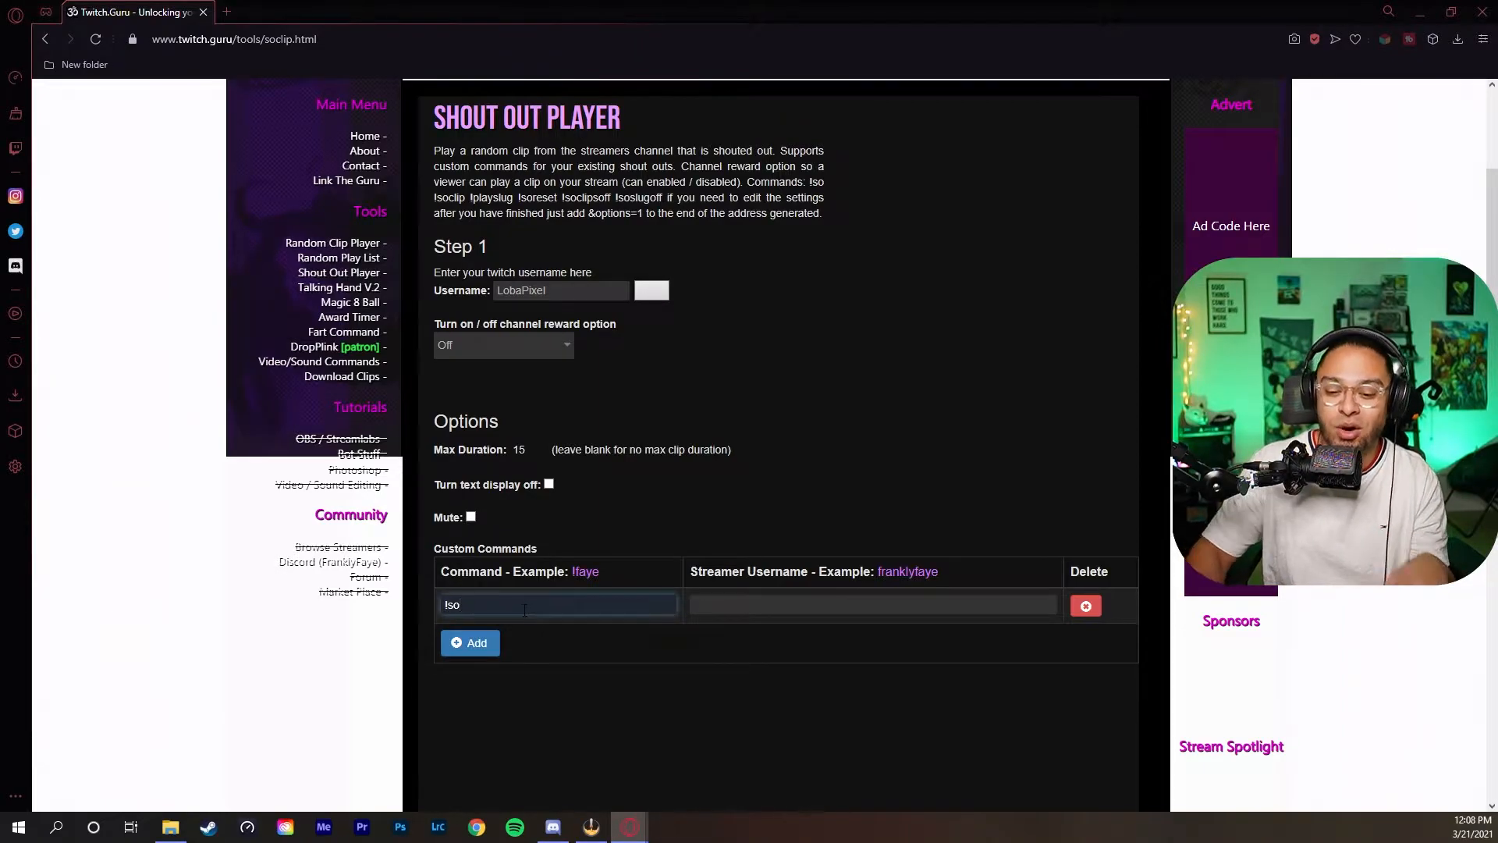
scroll("down", 3)
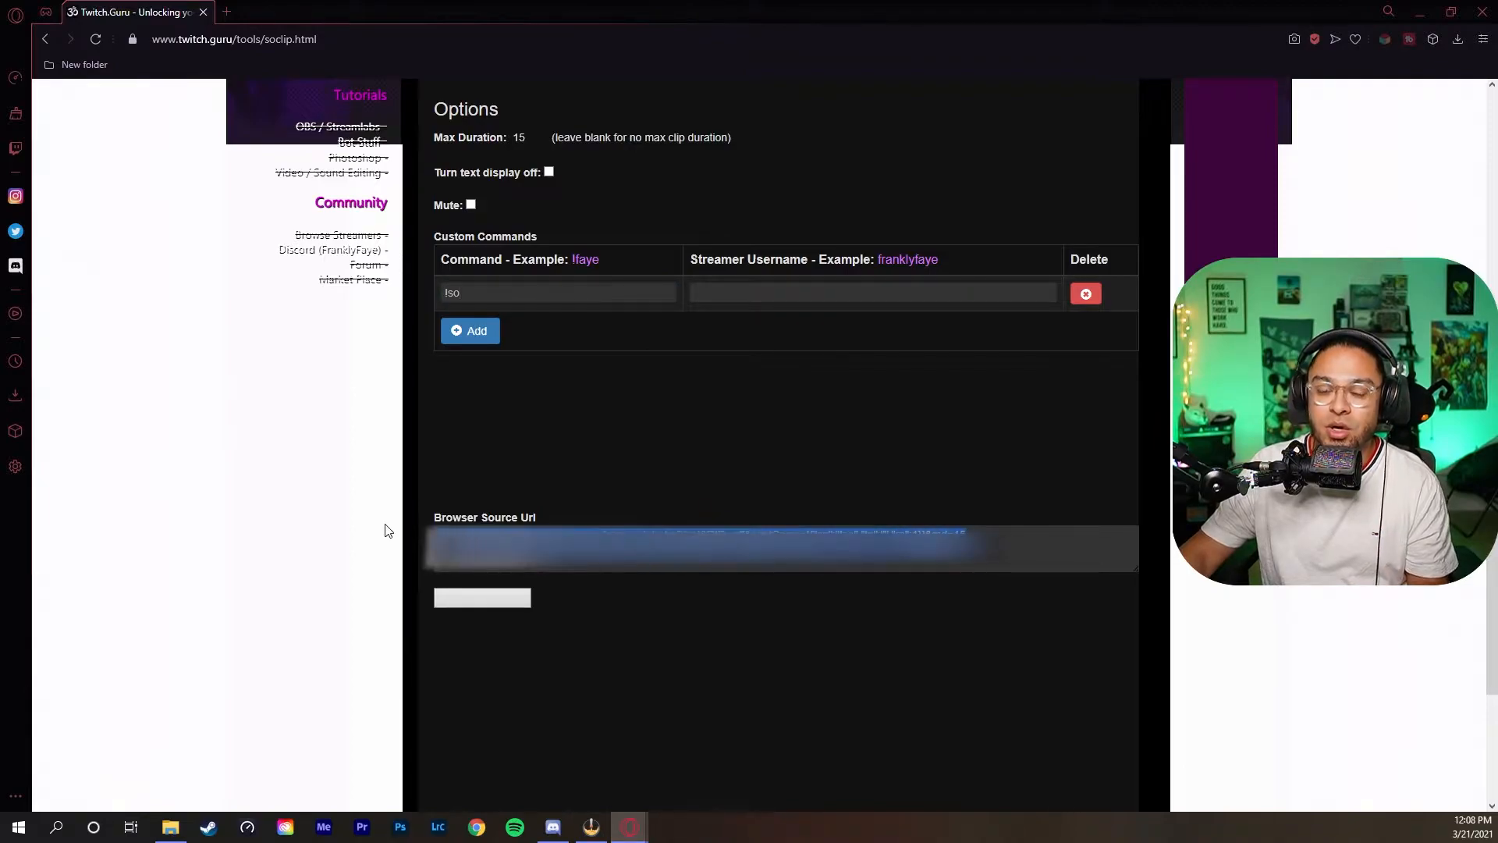
left_click(482, 601)
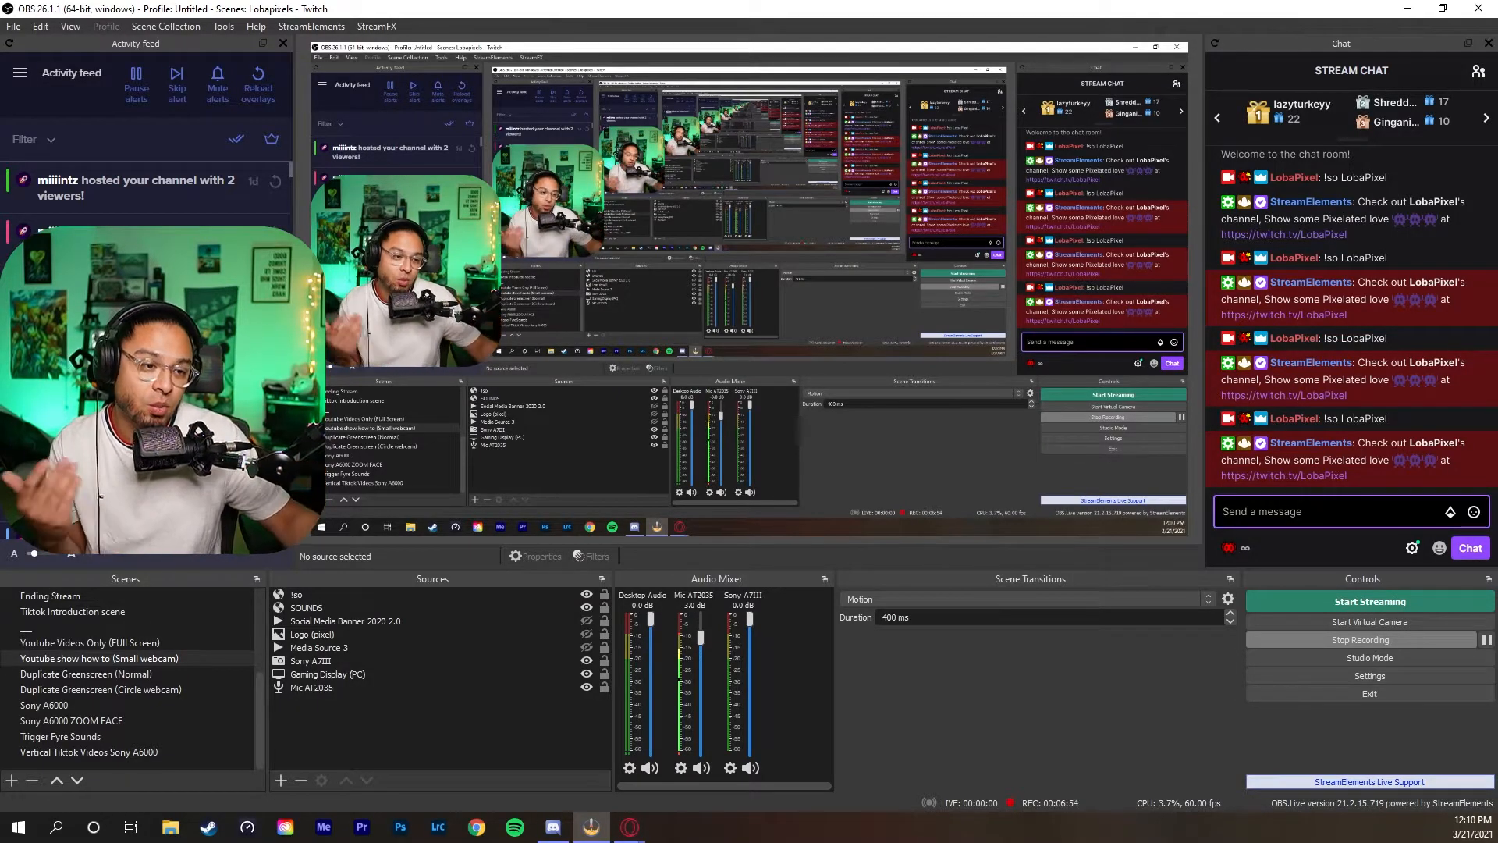
Step: Configure the !so browser source with the shout-out URL at 800 by 600 and confirm
left_click(297, 595)
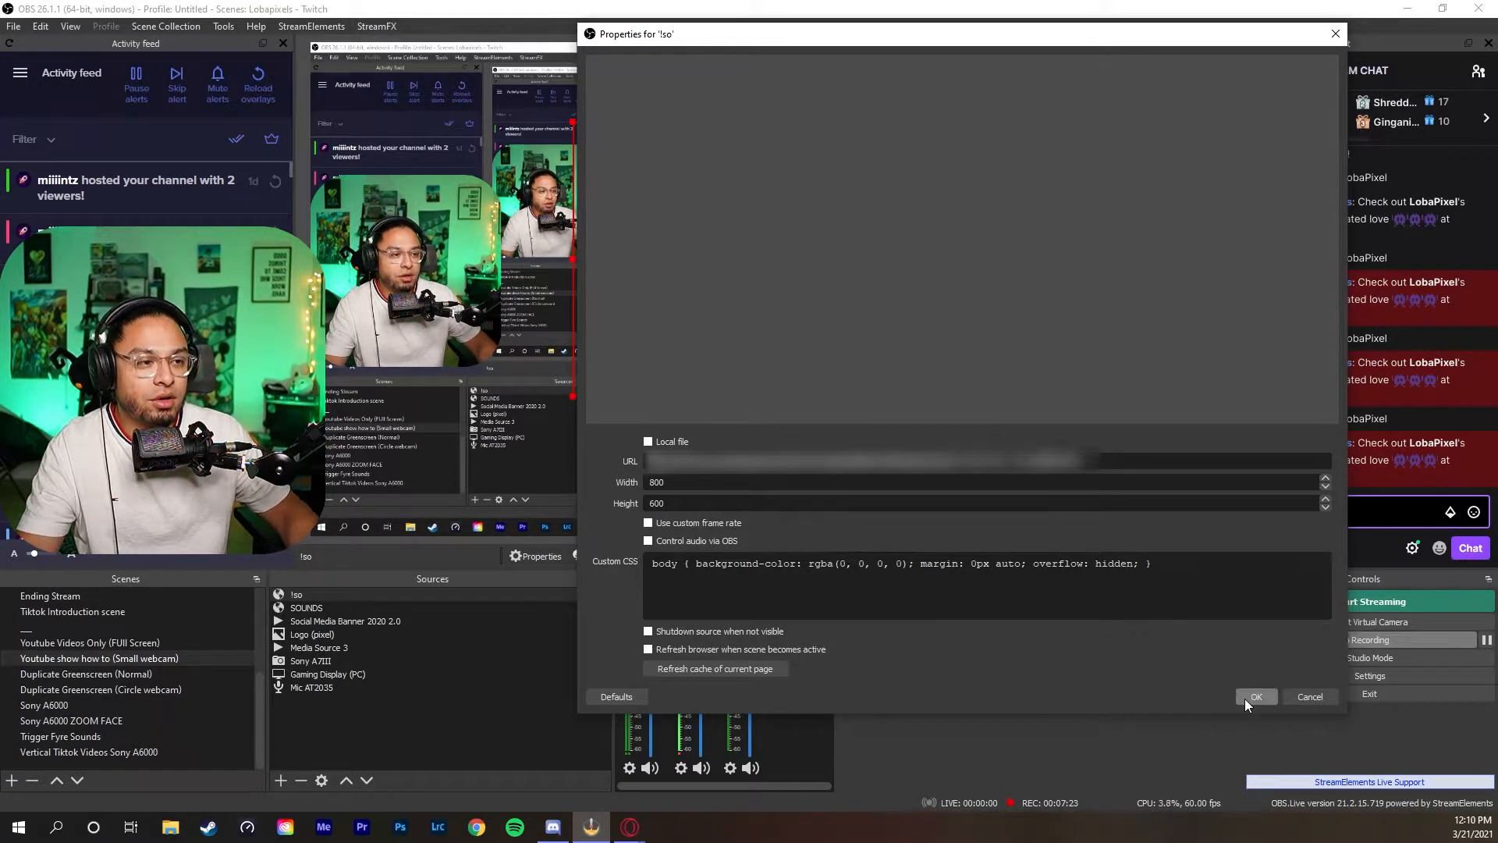
left_click(1255, 696)
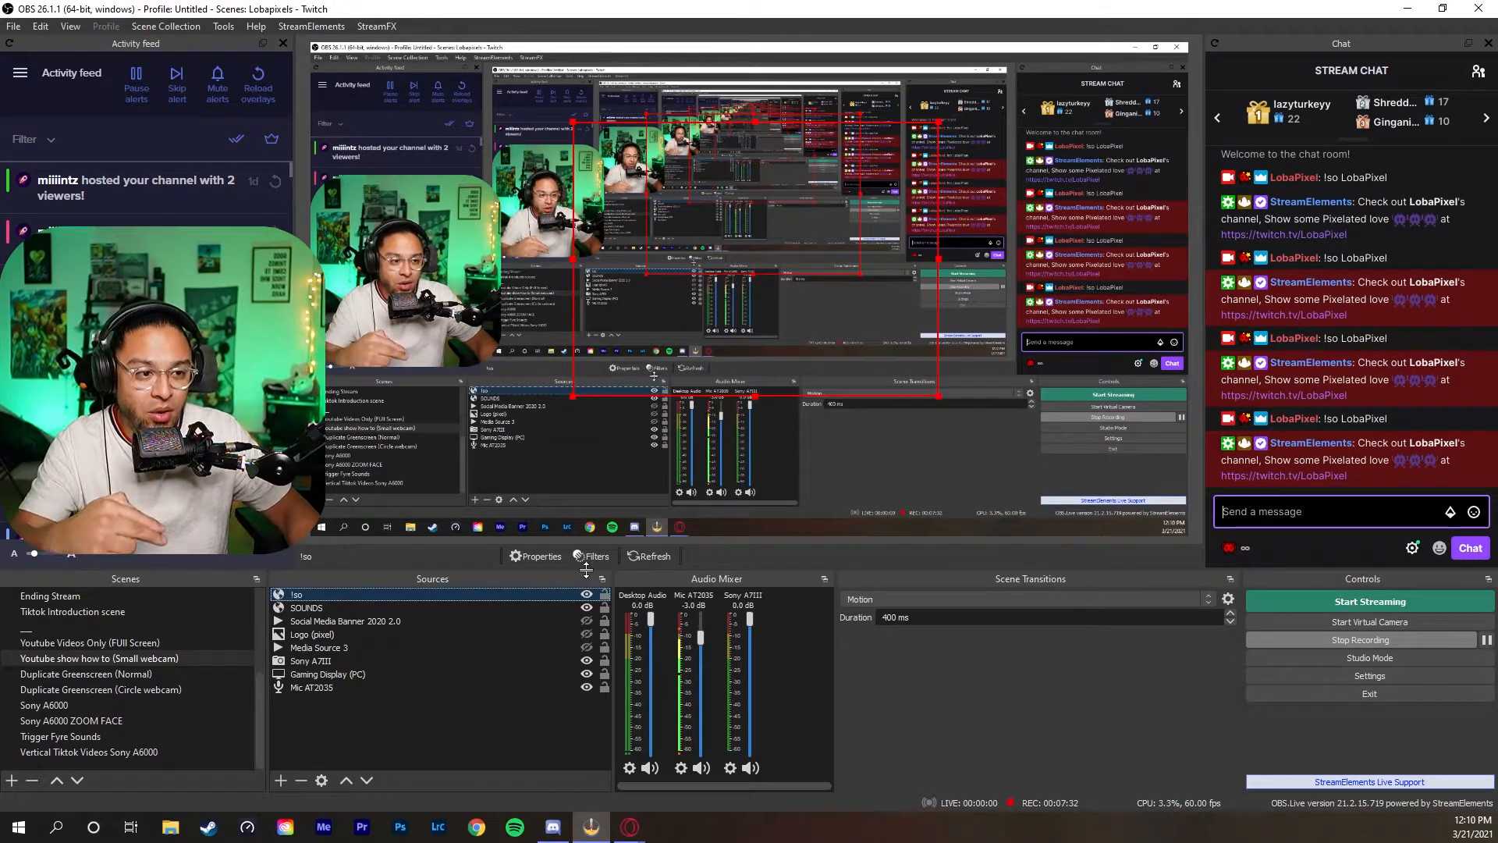
left_click(591, 556)
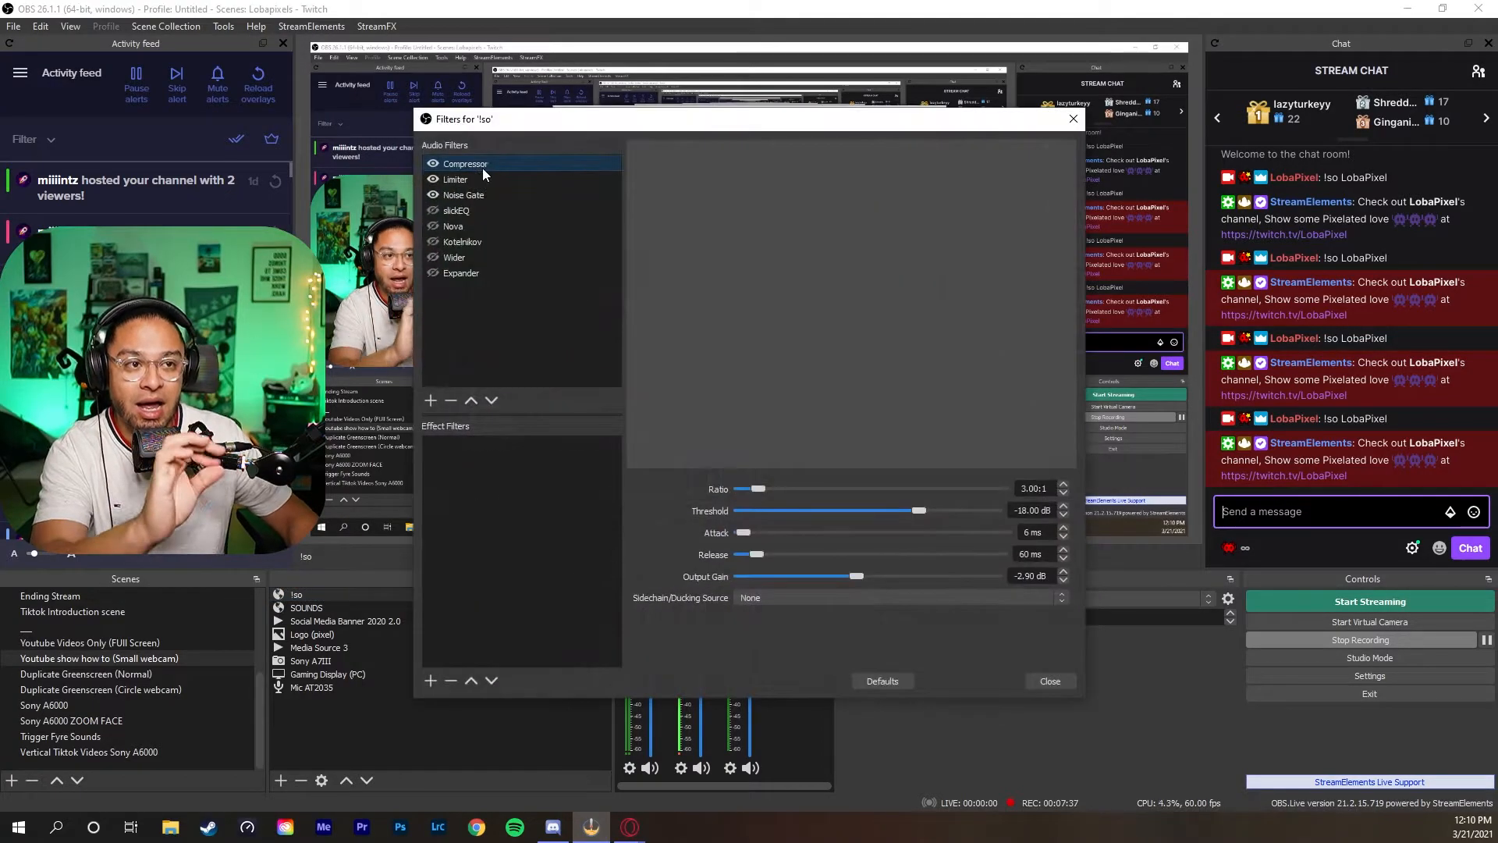
left_click(456, 178)
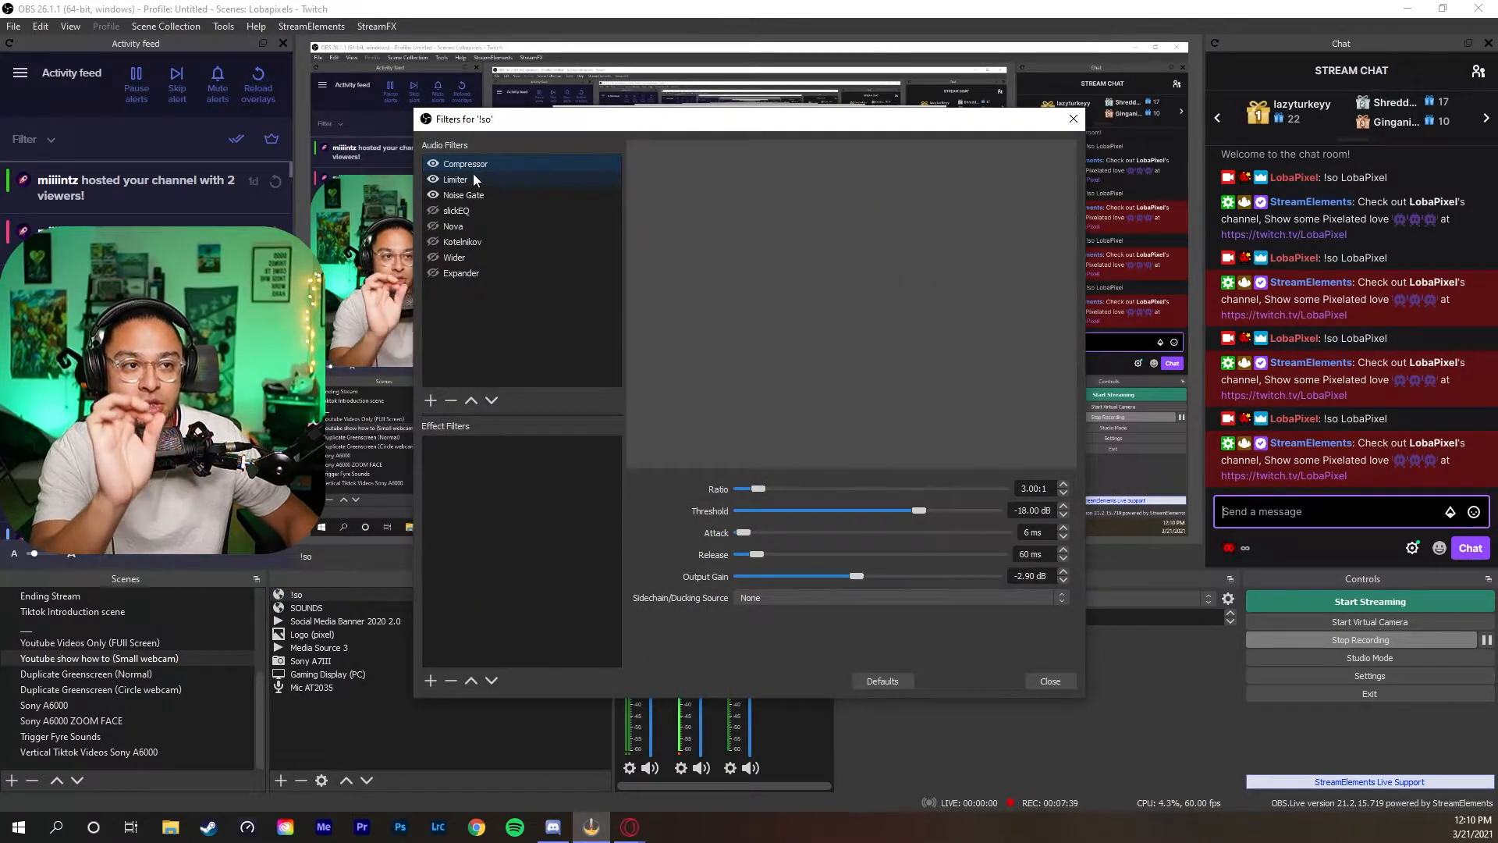
left_click(465, 195)
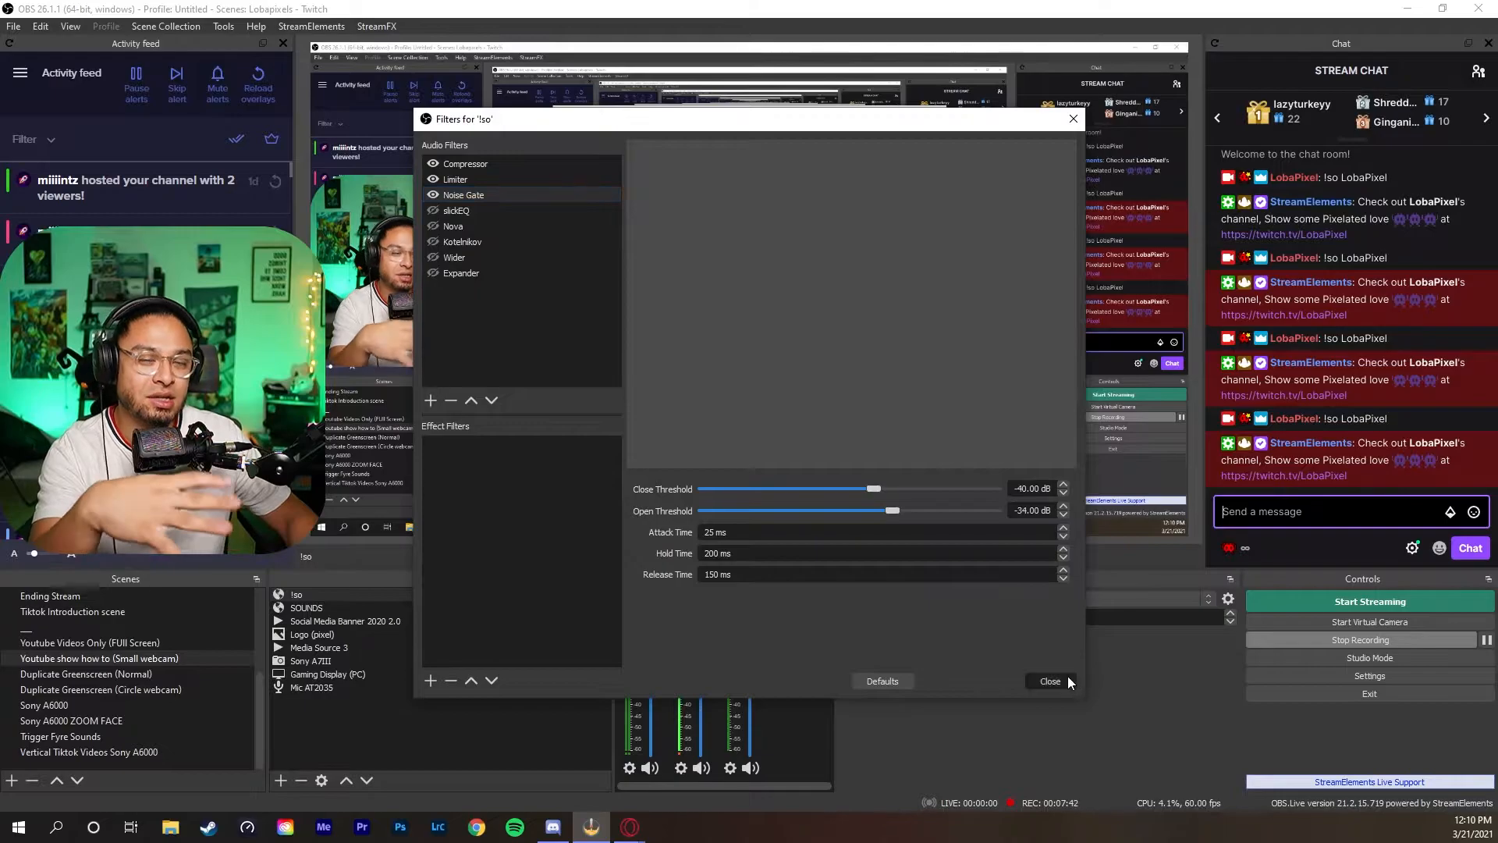
left_click(1049, 680)
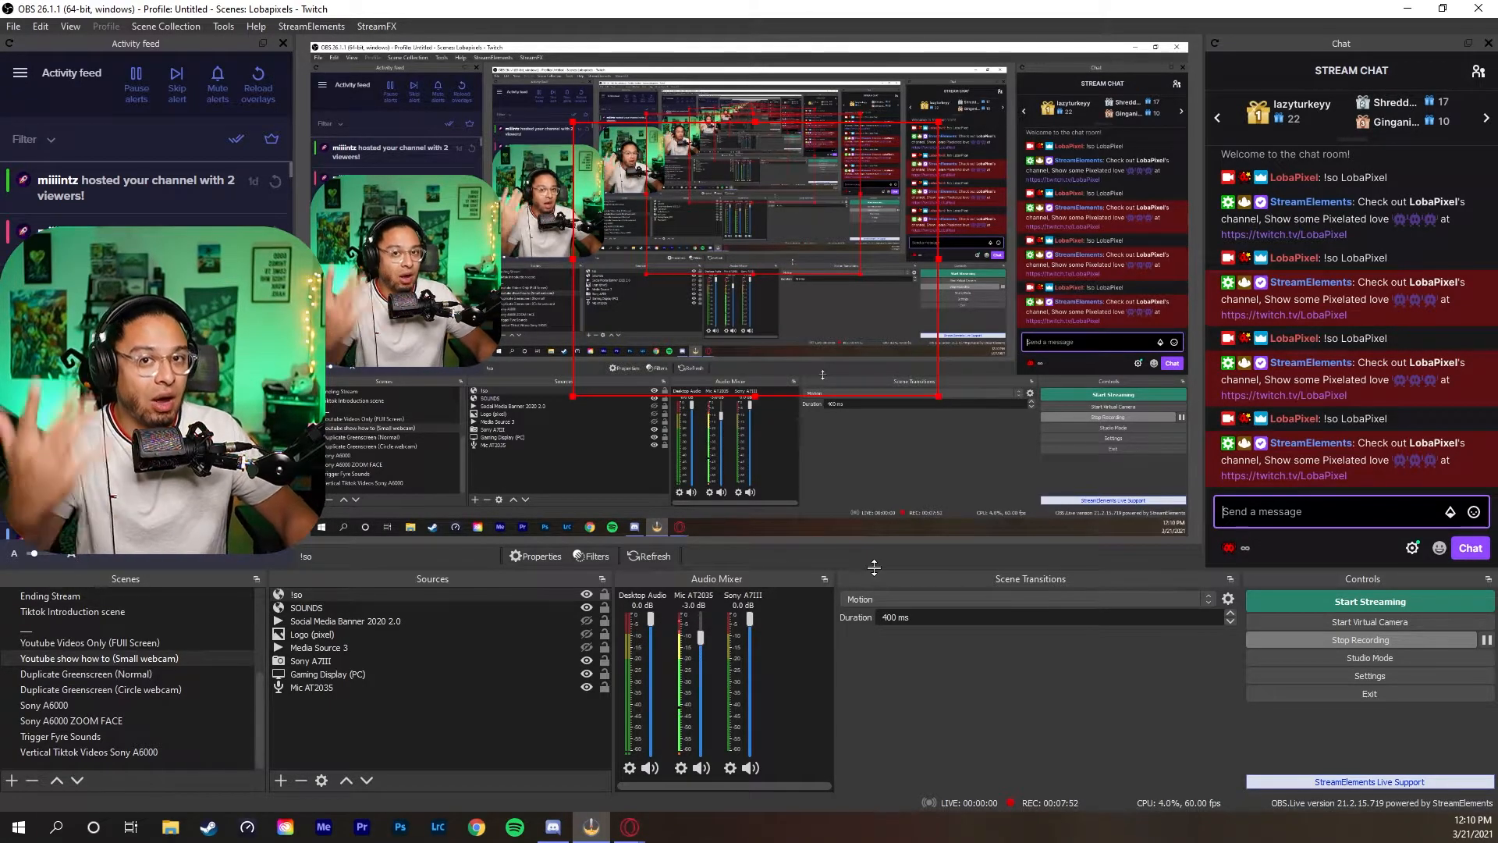
Step: Send '!so LobaPixel' in stream chat twice to test the shout-out player
type("!so LobaPixel")
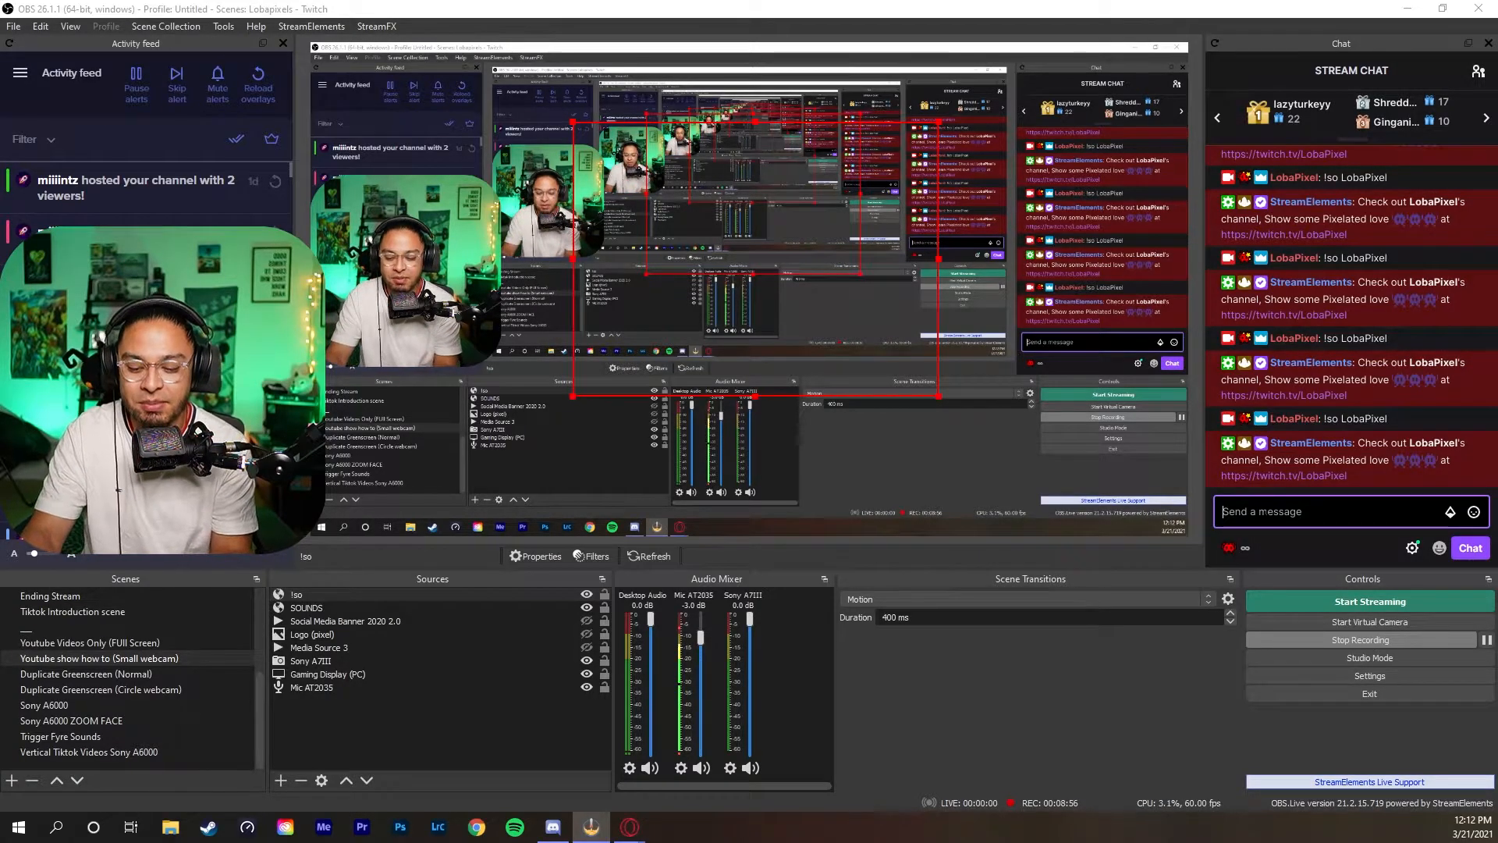
type("!so LobaPixel")
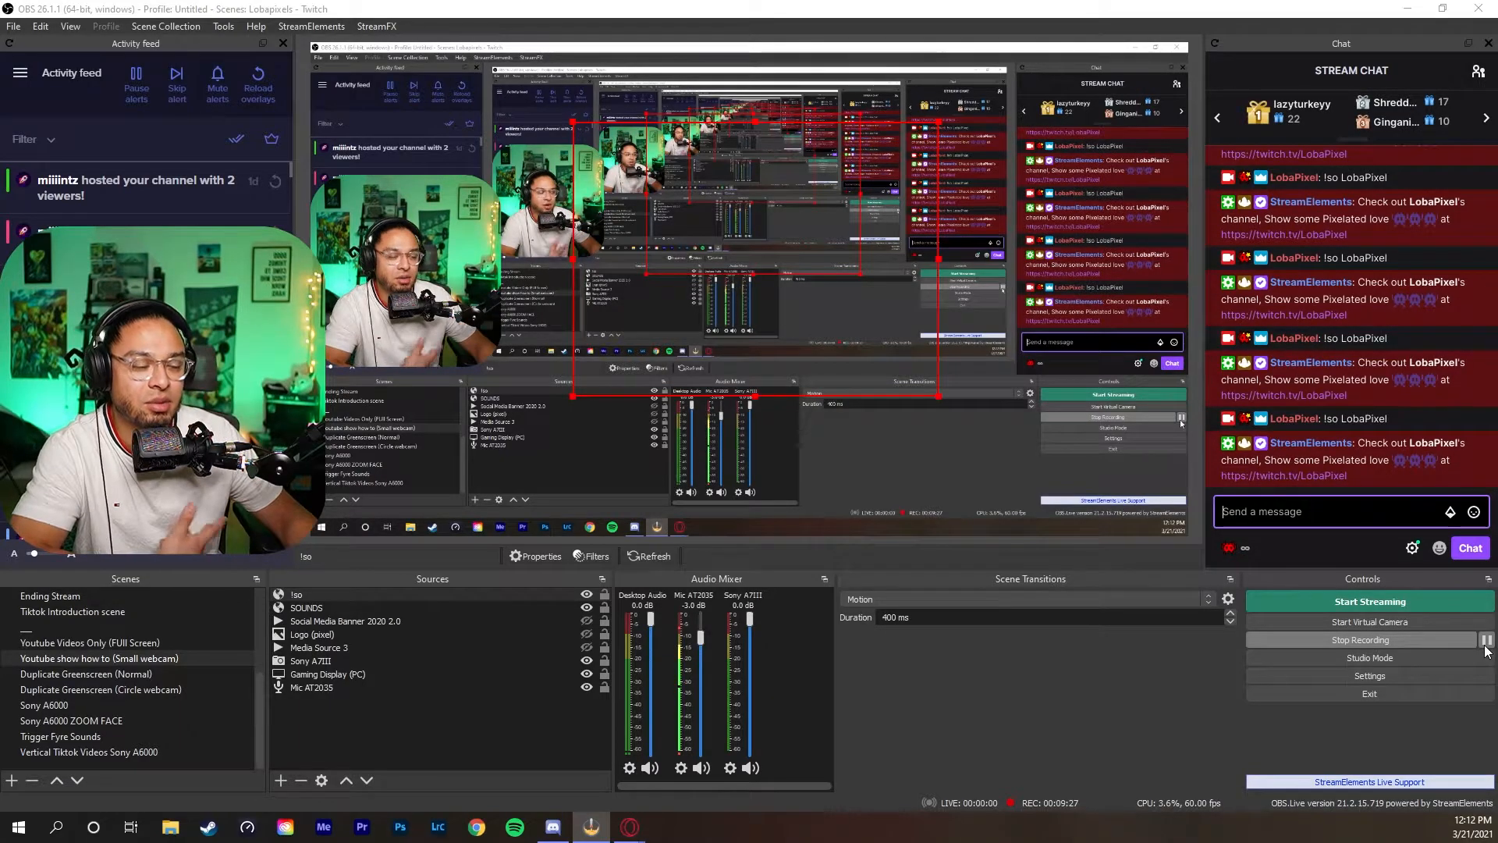
mouse_move(1487, 640)
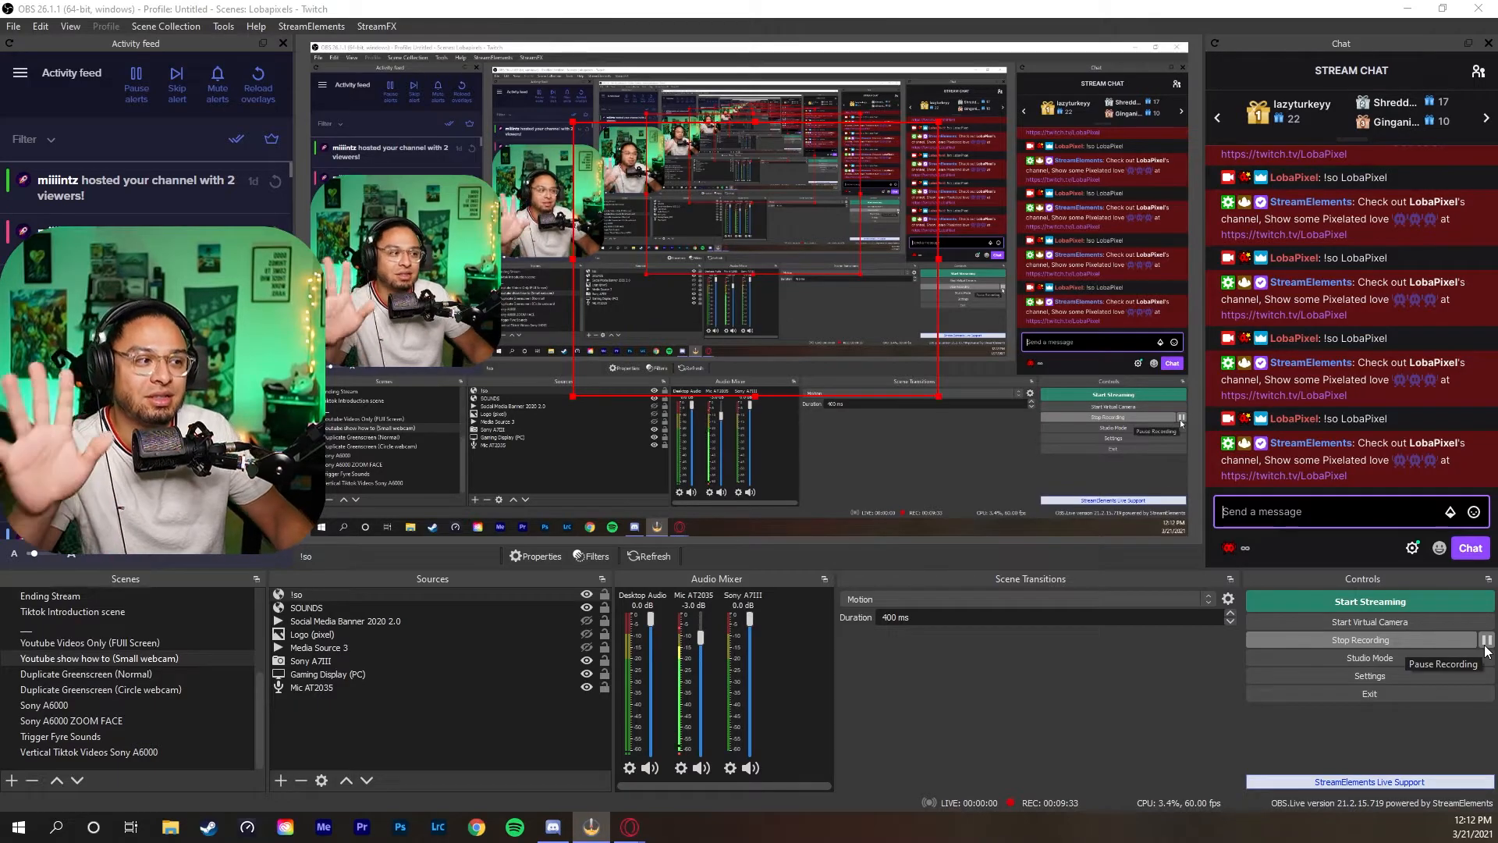
left_click(315, 635)
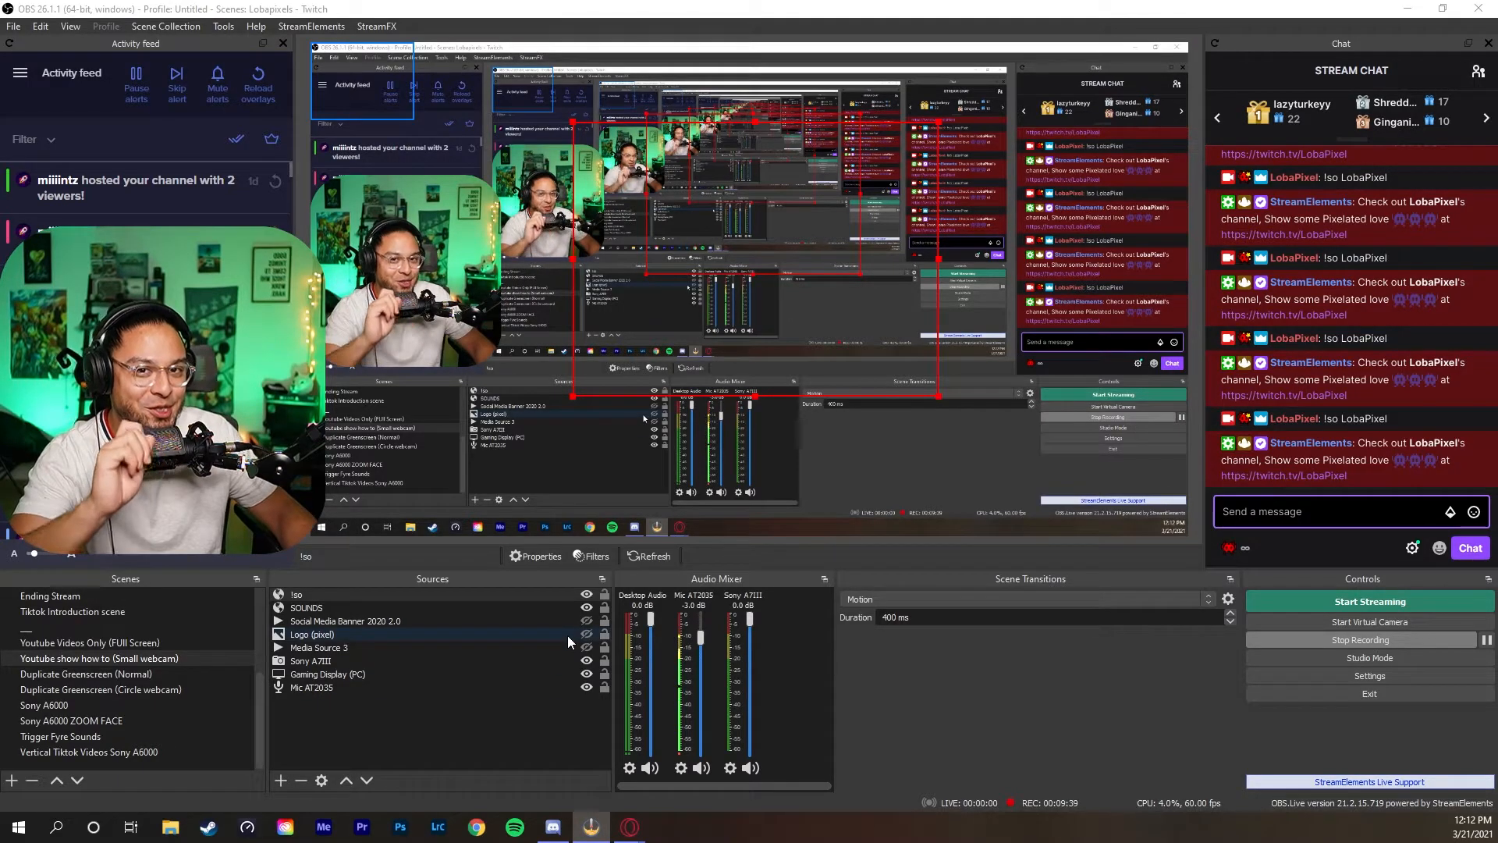